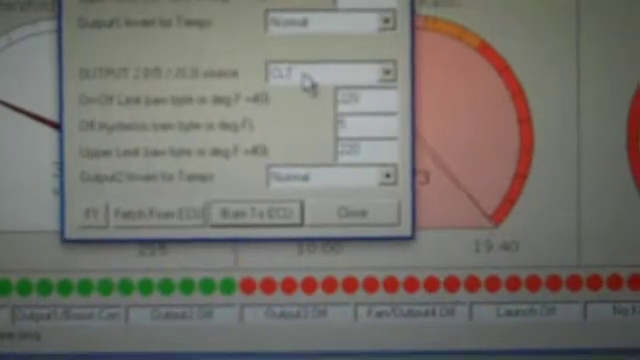
Confirm Output 2's coolant-temperature (CLT) trigger setting in its settings dialog.
click(356, 212)
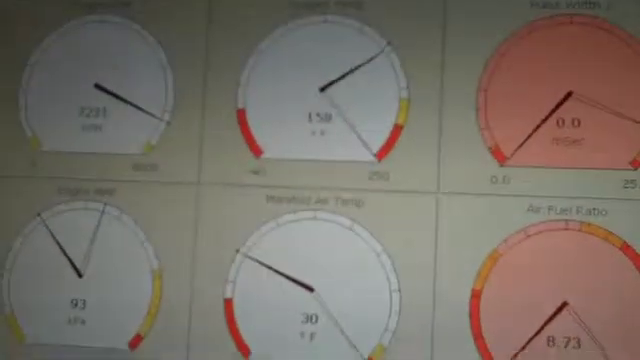